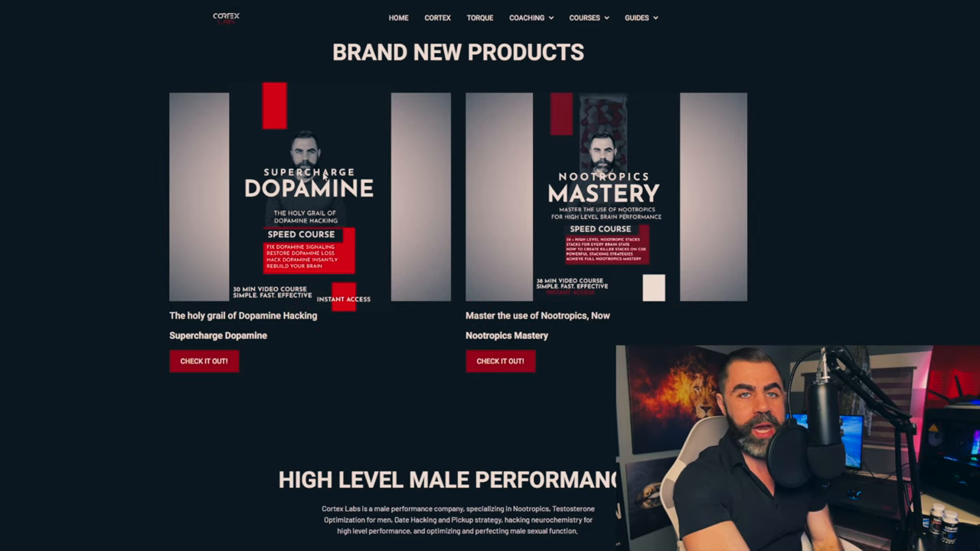
Scroll from Brand New Products down through the Torque Nootropic Stack page to the Coaching section.
scroll("down", 3)
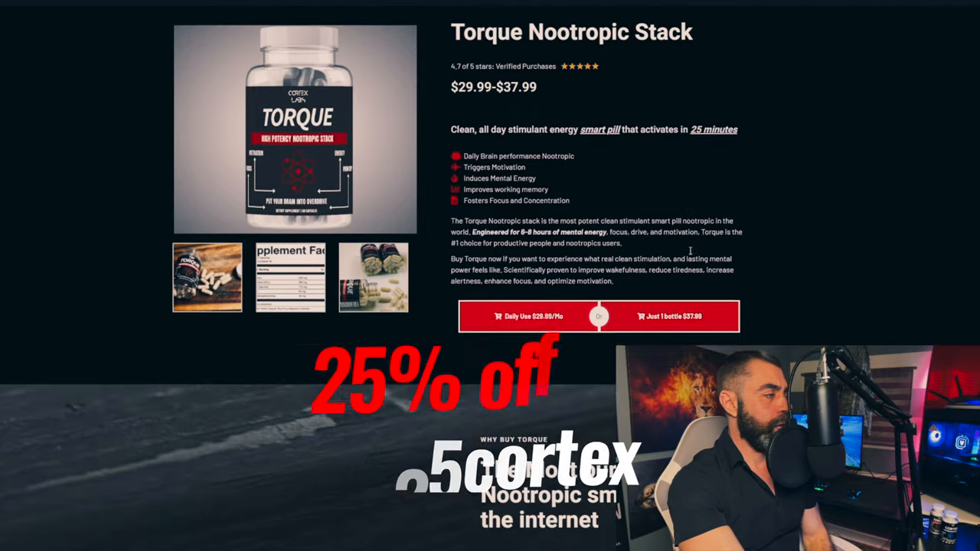
scroll("down", 3)
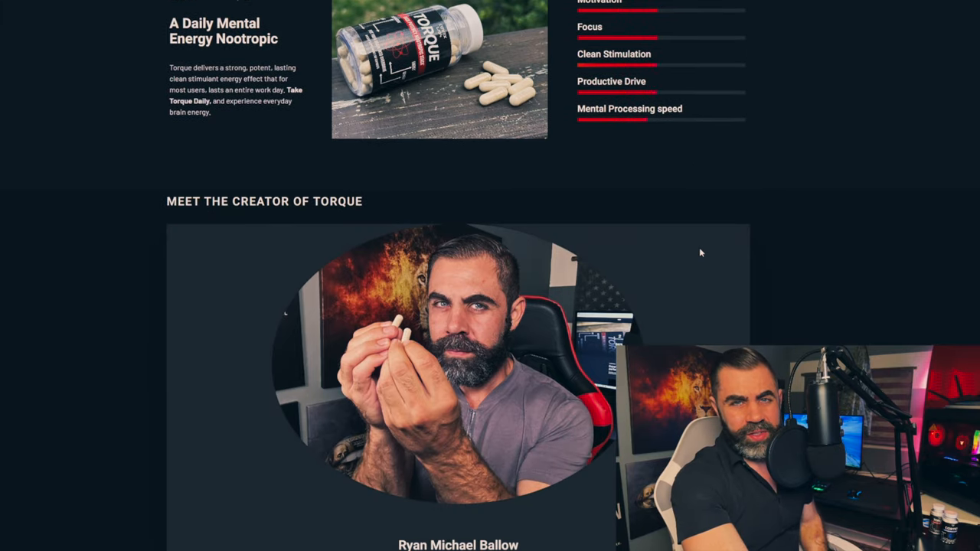
scroll("down", 3)
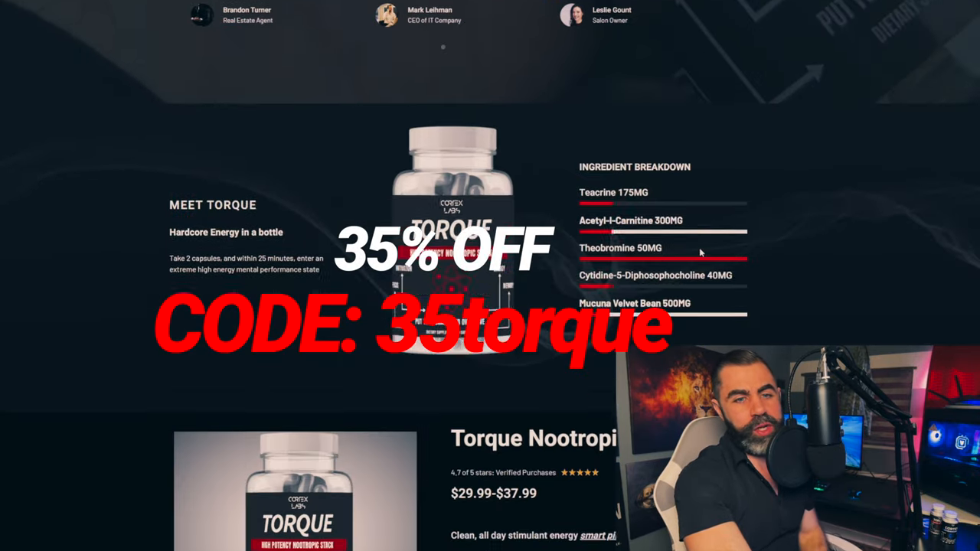
scroll("down", 3)
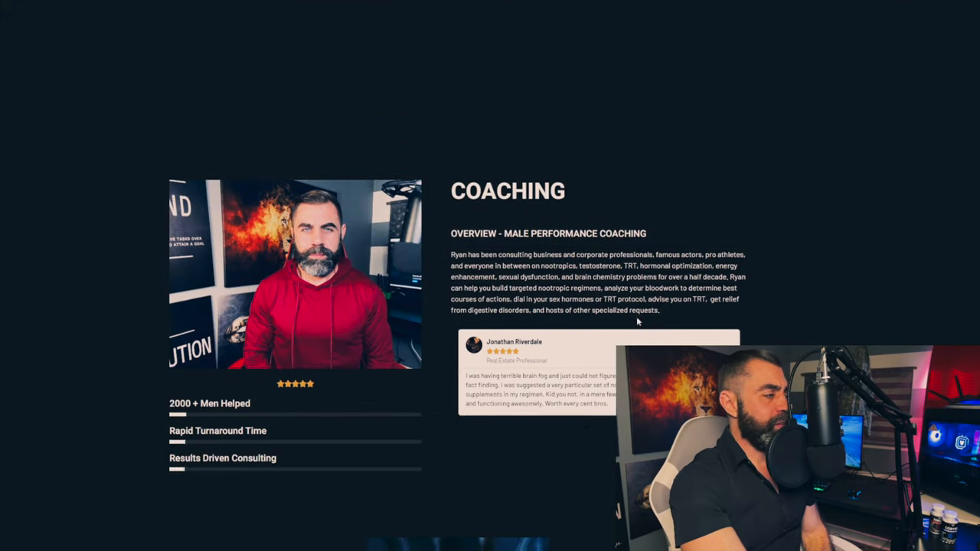
scroll("down", 3)
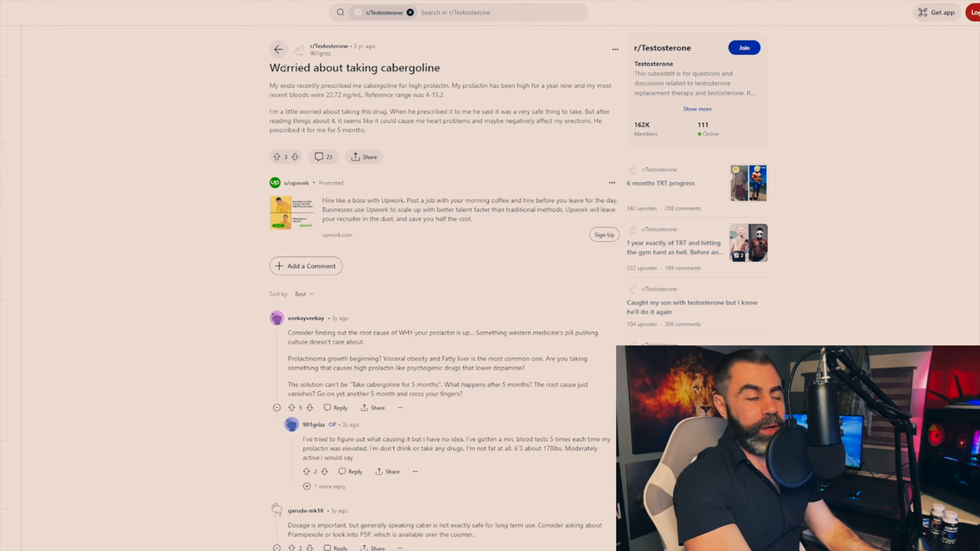
scroll("down", 3)
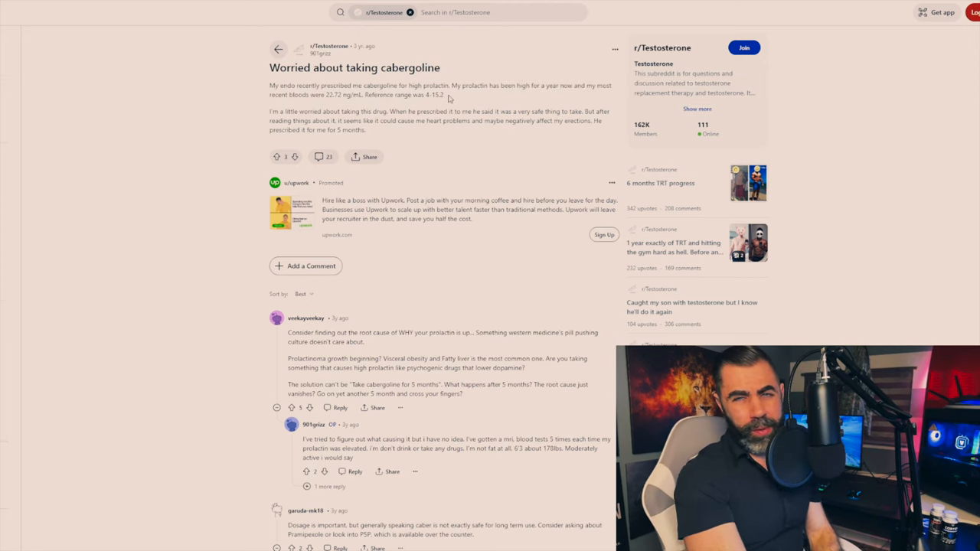
left_click_drag(269, 111, 462, 110)
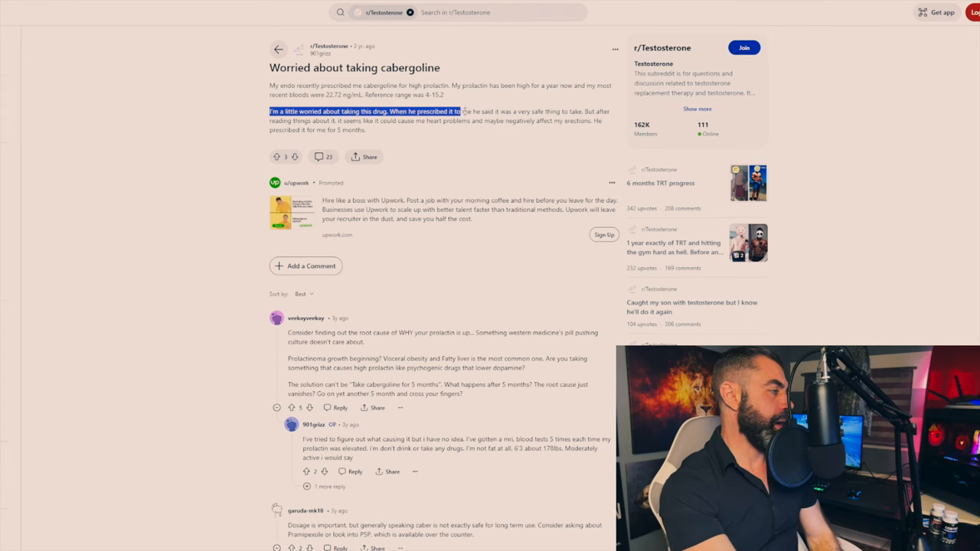
left_click(487, 147)
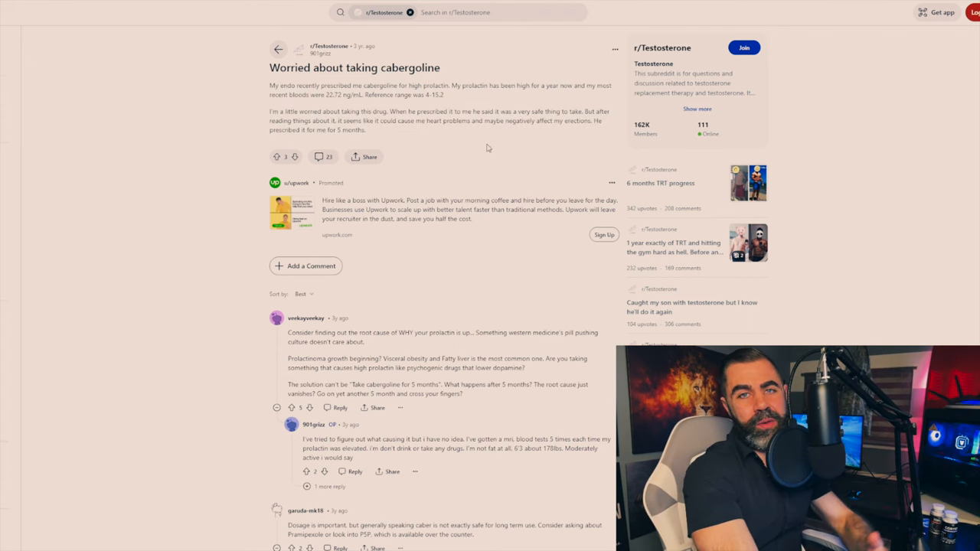
mouse_move(484, 146)
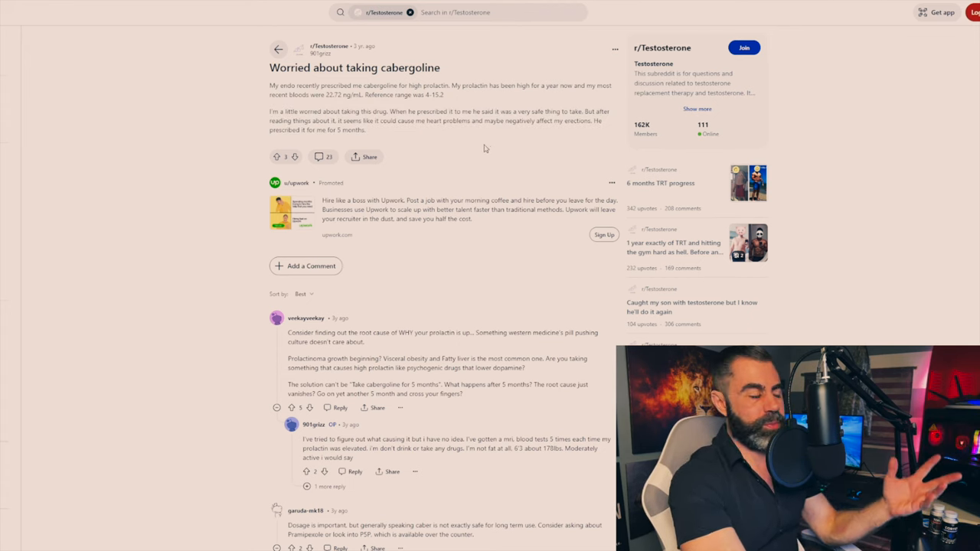
left_click_drag(269, 110, 380, 121)
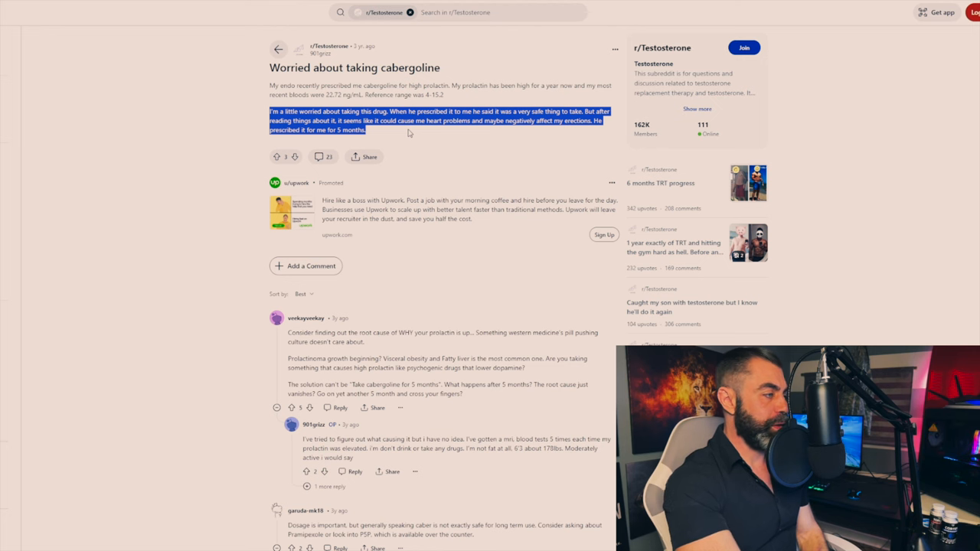
scroll("down", 3)
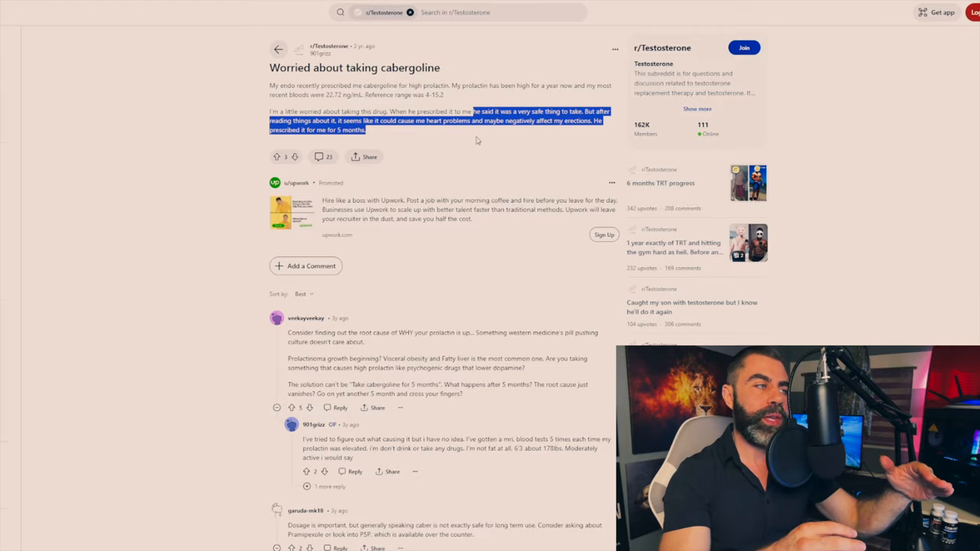
left_click(475, 141)
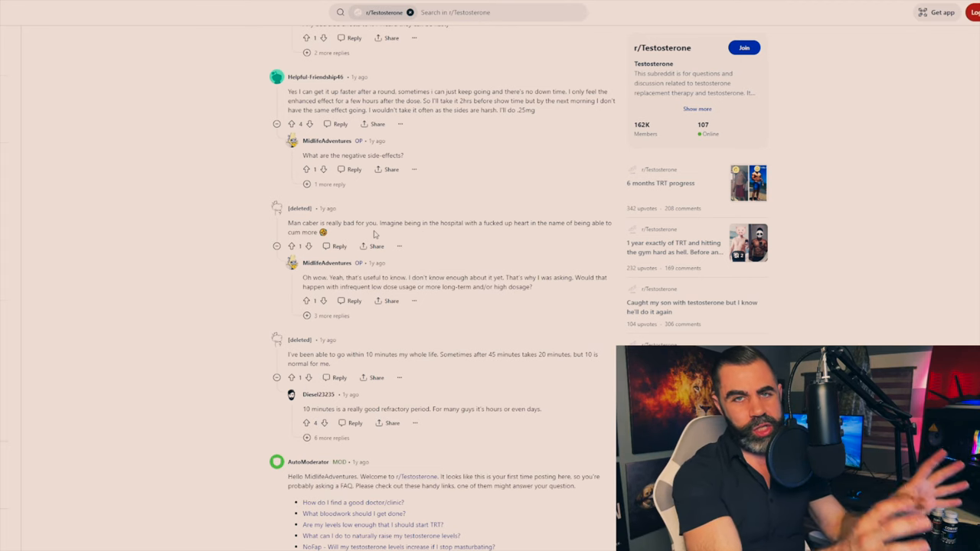
Mark a reply in the cabergoline thread asking about negative side effects.
left_click_drag(303, 277, 532, 288)
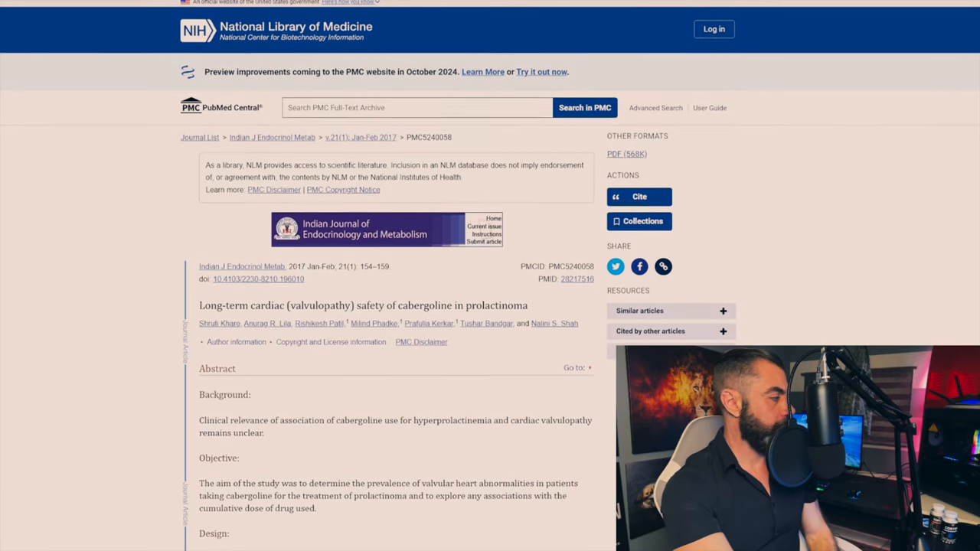
Scroll the valvulopathy article toward the results on normal aortic and pulmonary valve function.
scroll("down", 3)
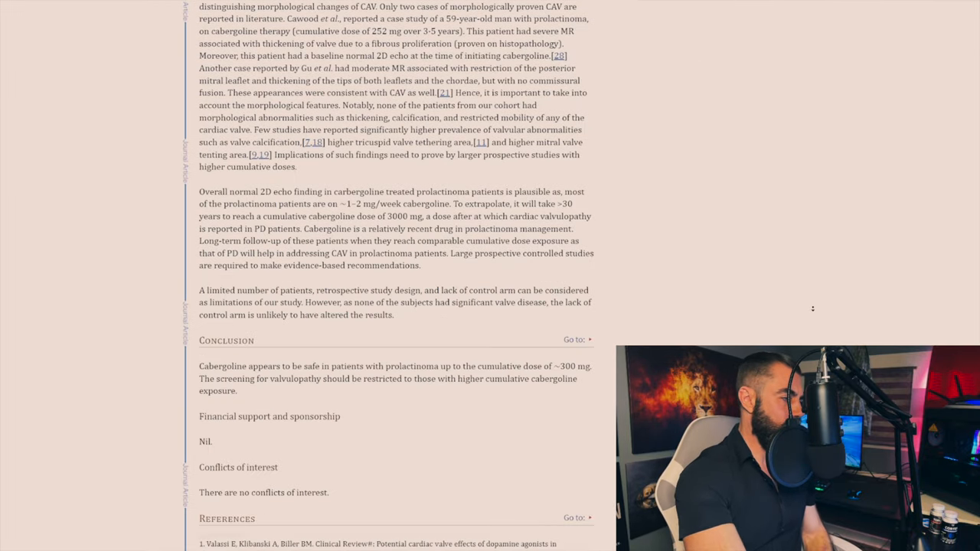
scroll("down", 3)
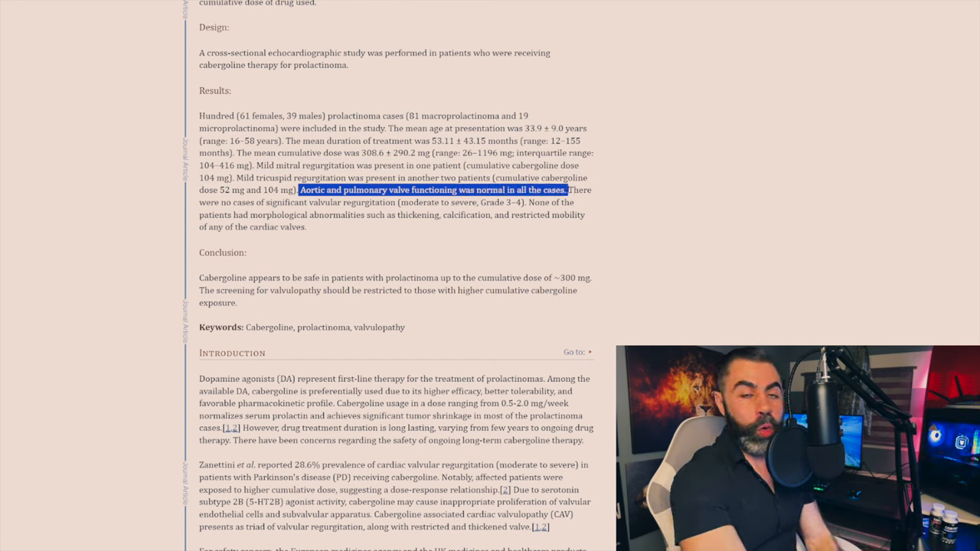
left_click(564, 225)
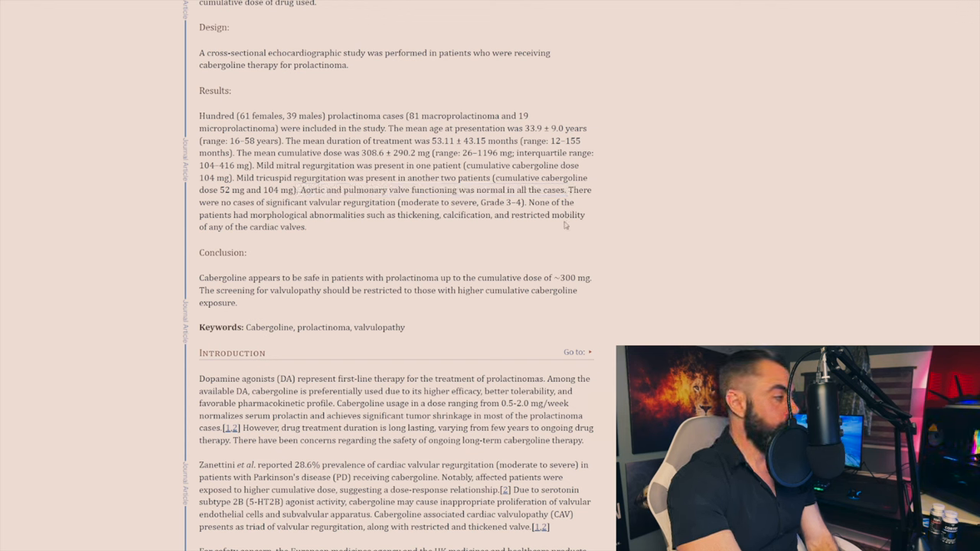
left_click_drag(303, 202, 248, 252)
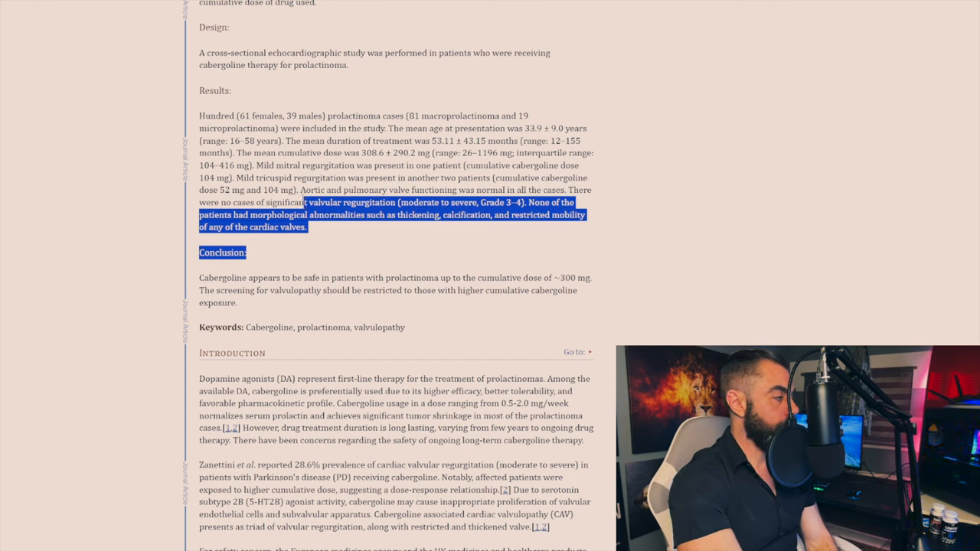
left_click(319, 236)
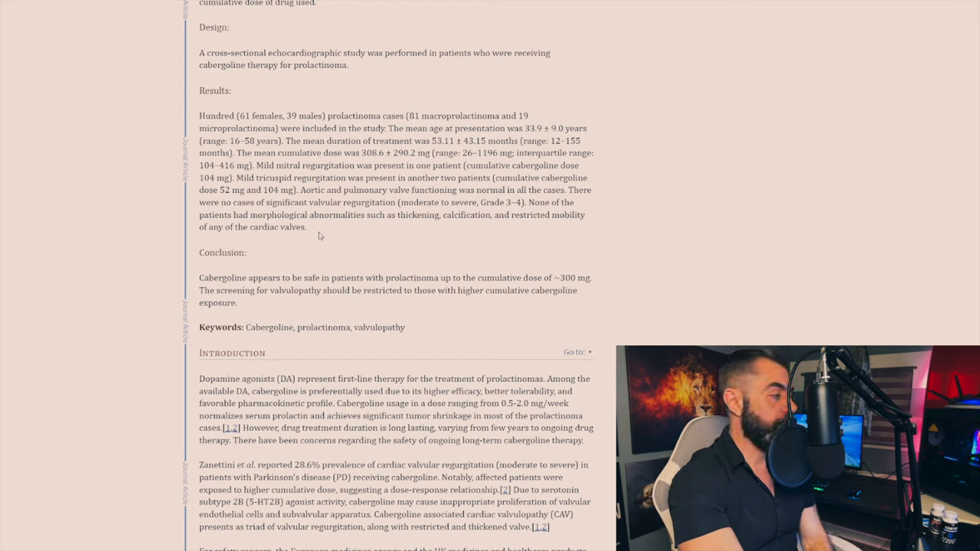
left_click_drag(398, 215, 306, 226)
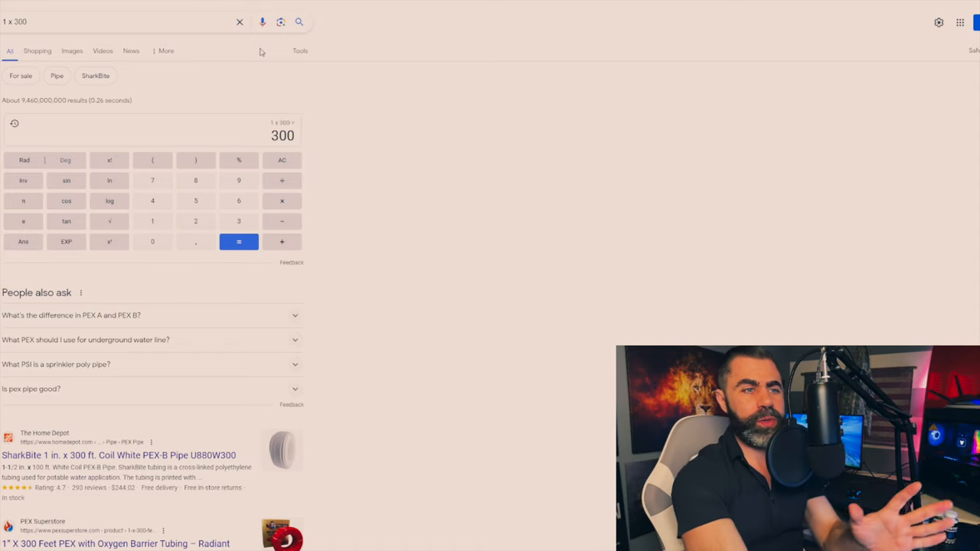
mouse_move(256, 46)
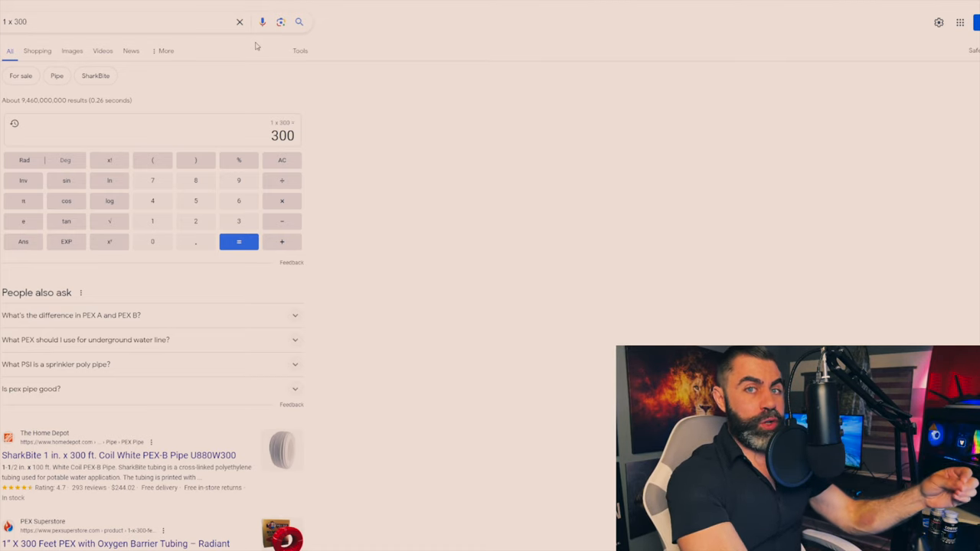
Search '300 weeks is how many years' to get the converter showing about 5.75342 years.
type("300 weeks is how many years")
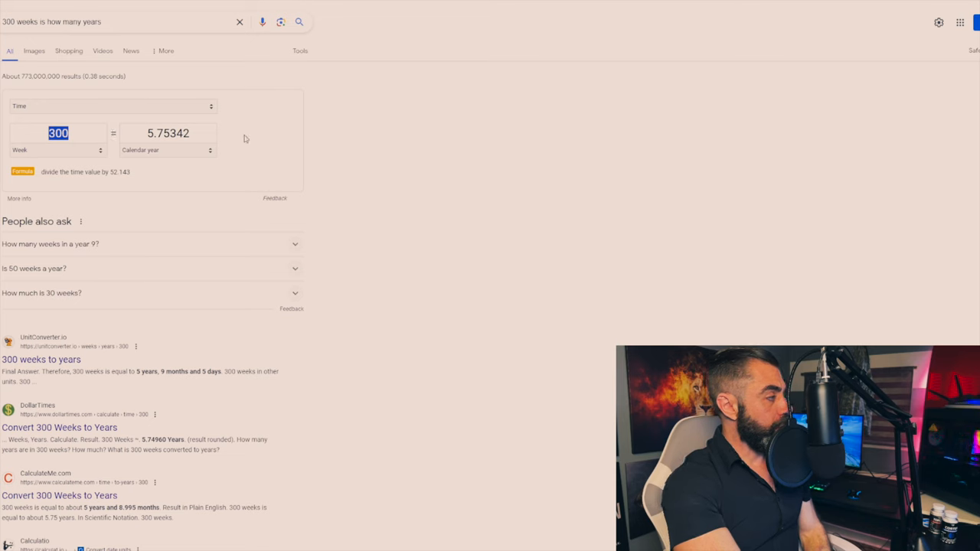
left_click(168, 133)
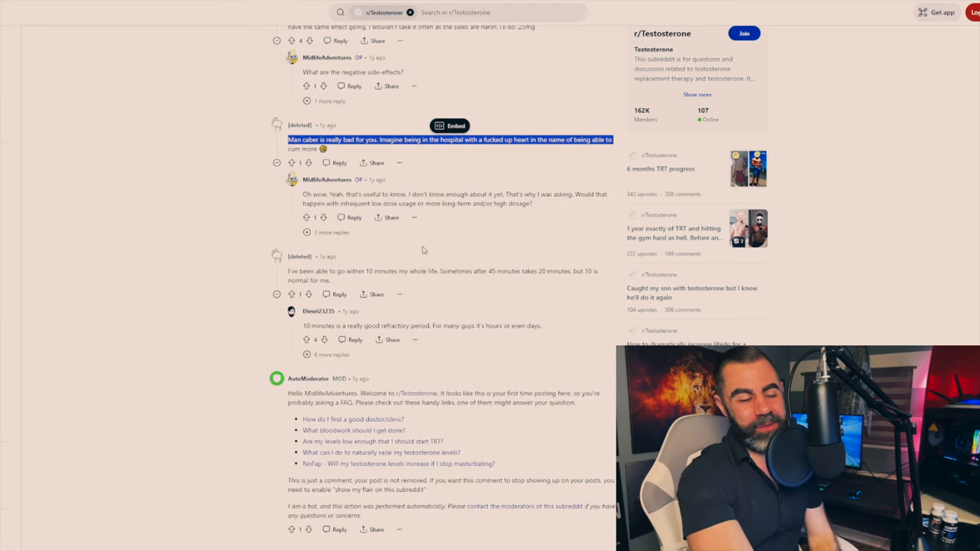
mouse_move(485, 258)
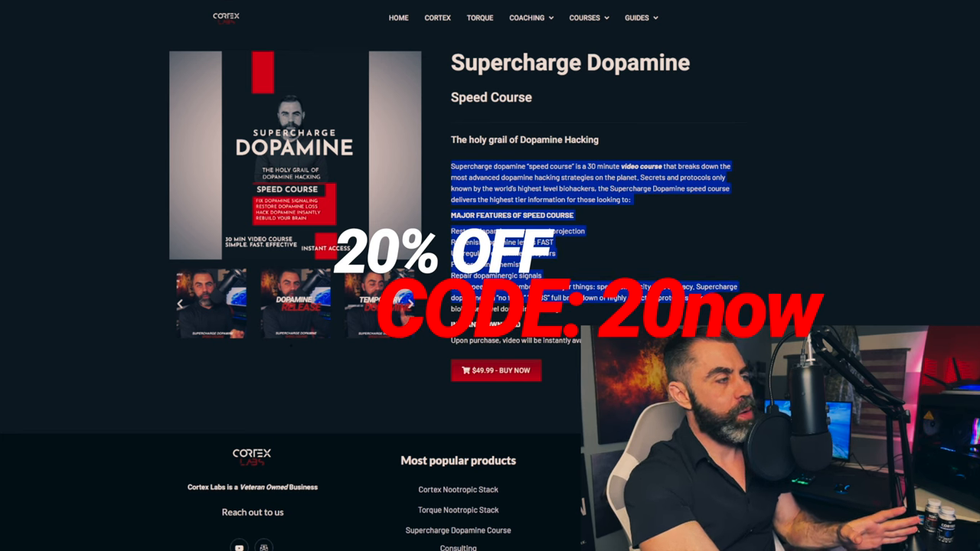
mouse_move(527, 18)
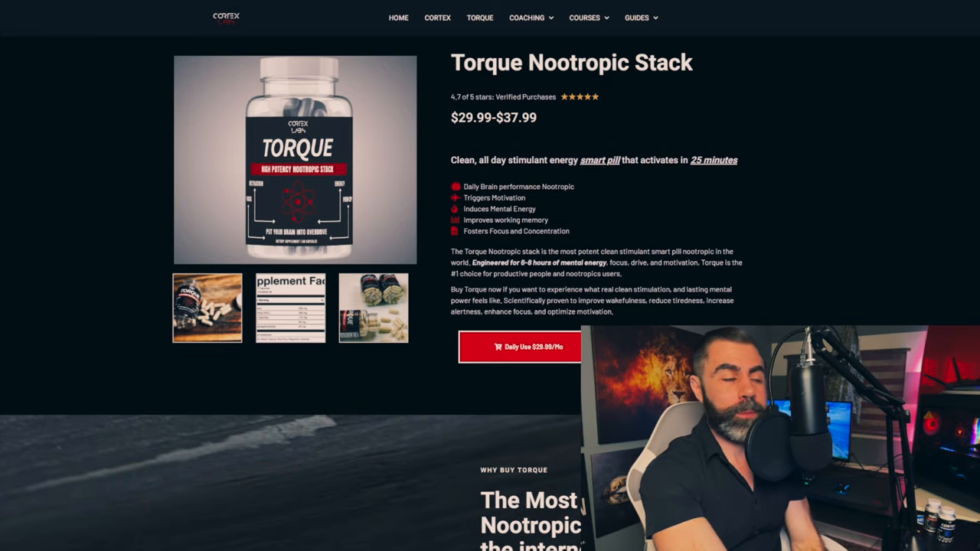
Scroll down the male performance coaching page to the coaching overview and hire-Ryan details.
scroll("down", 3)
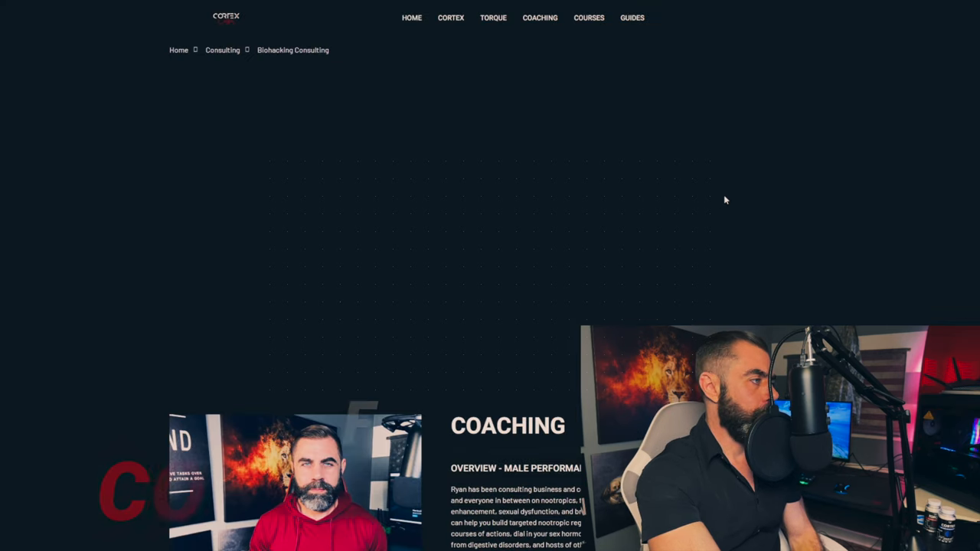
scroll("down", 3)
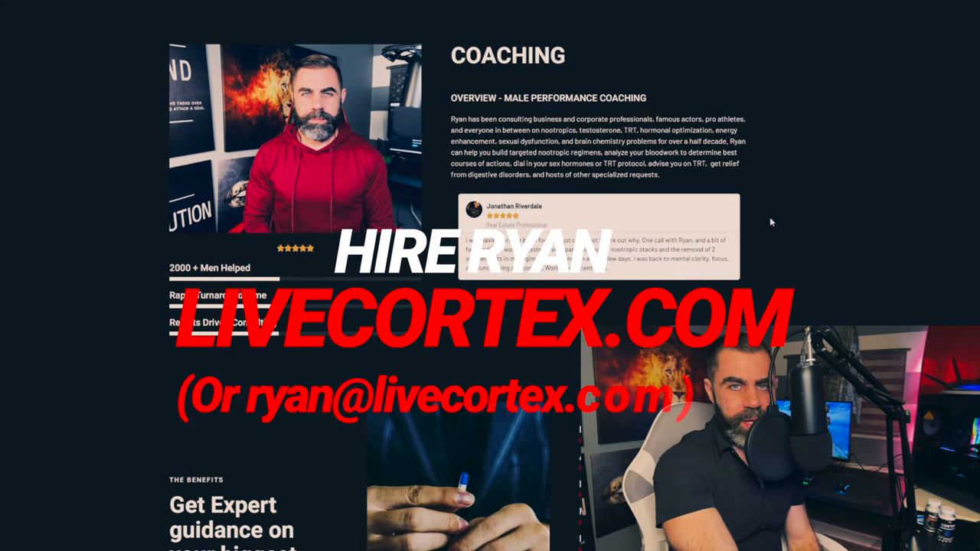